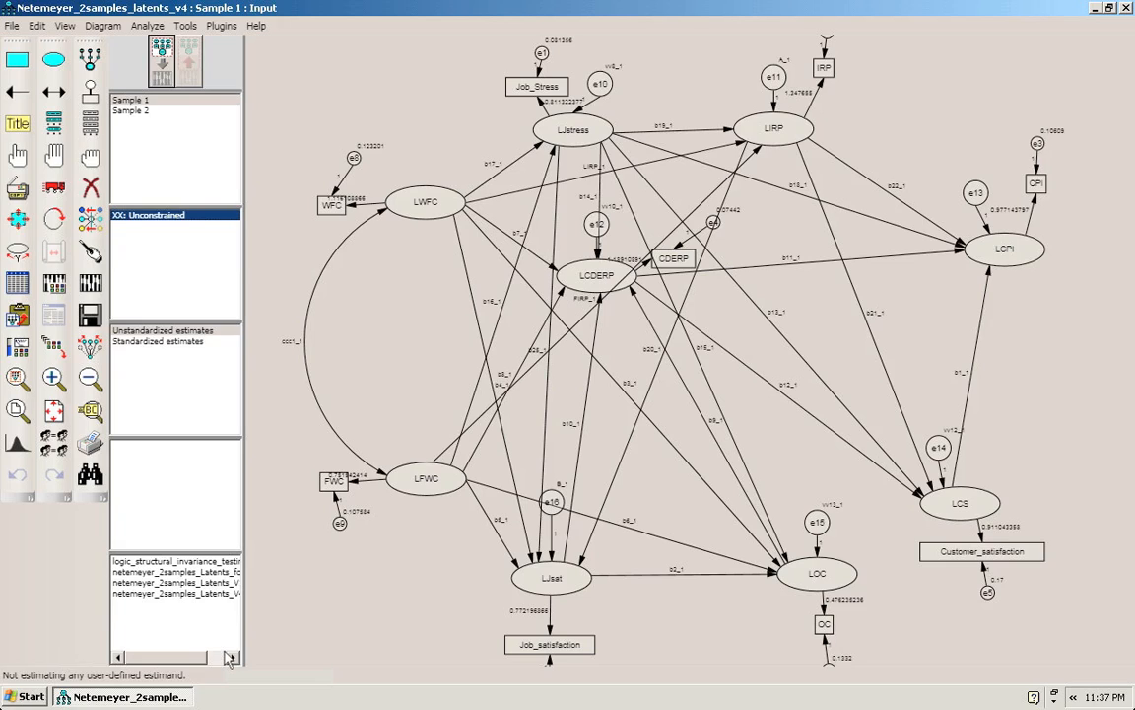
mouse_move(715, 360)
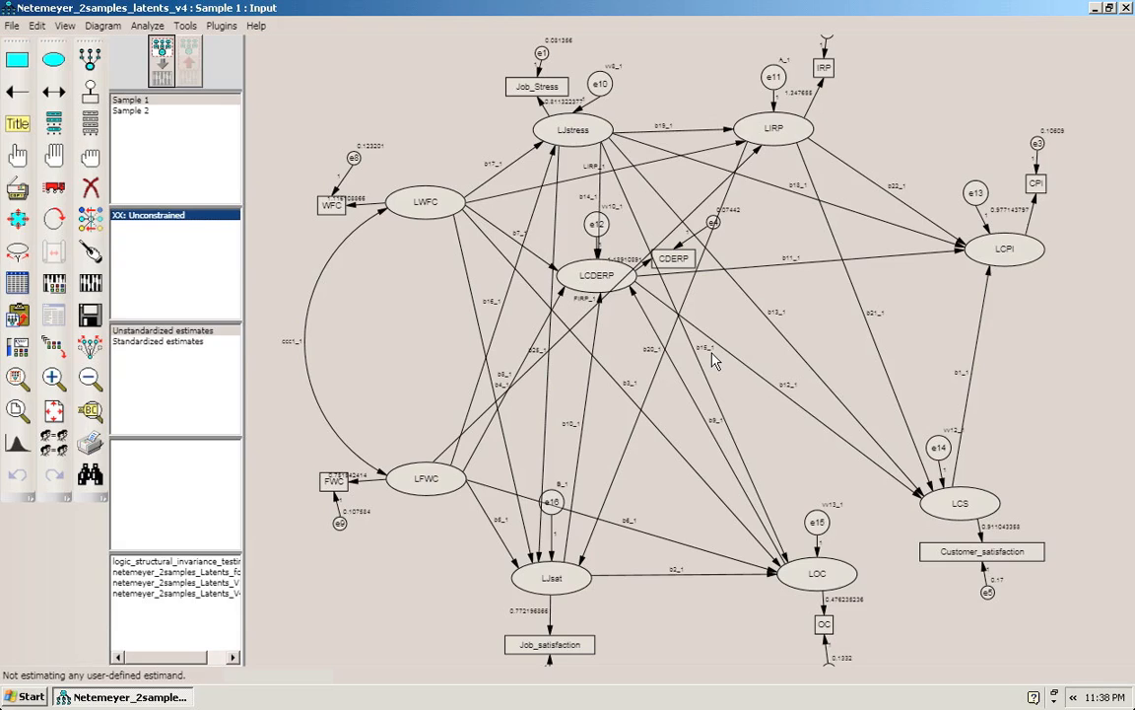